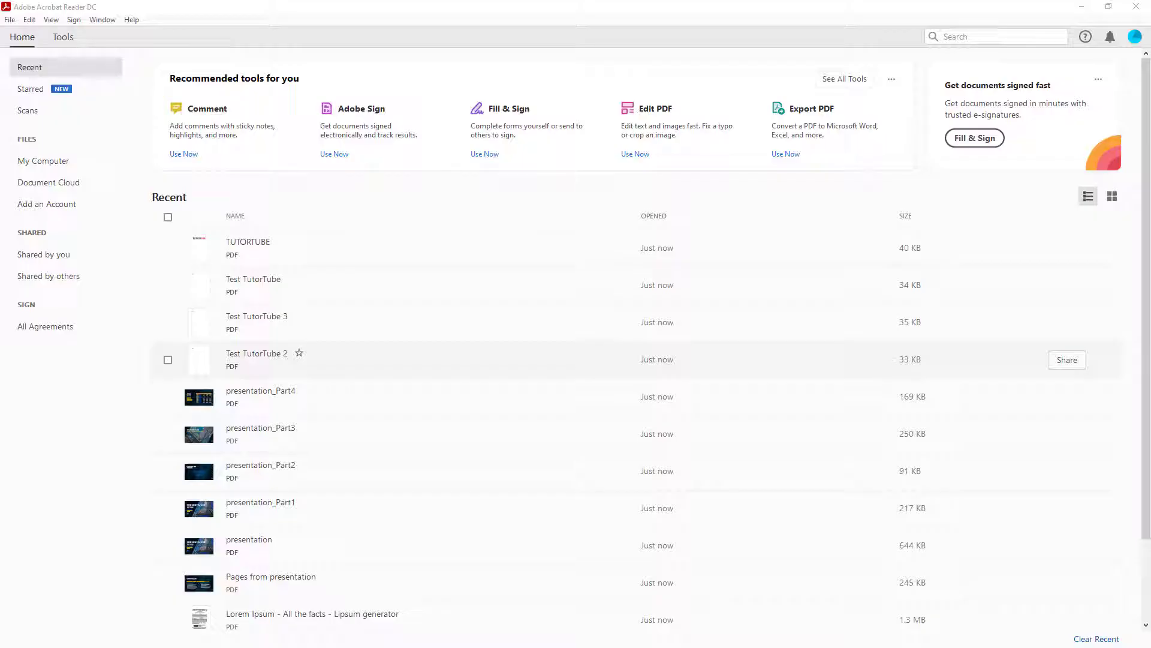
mouse_move(888, 132)
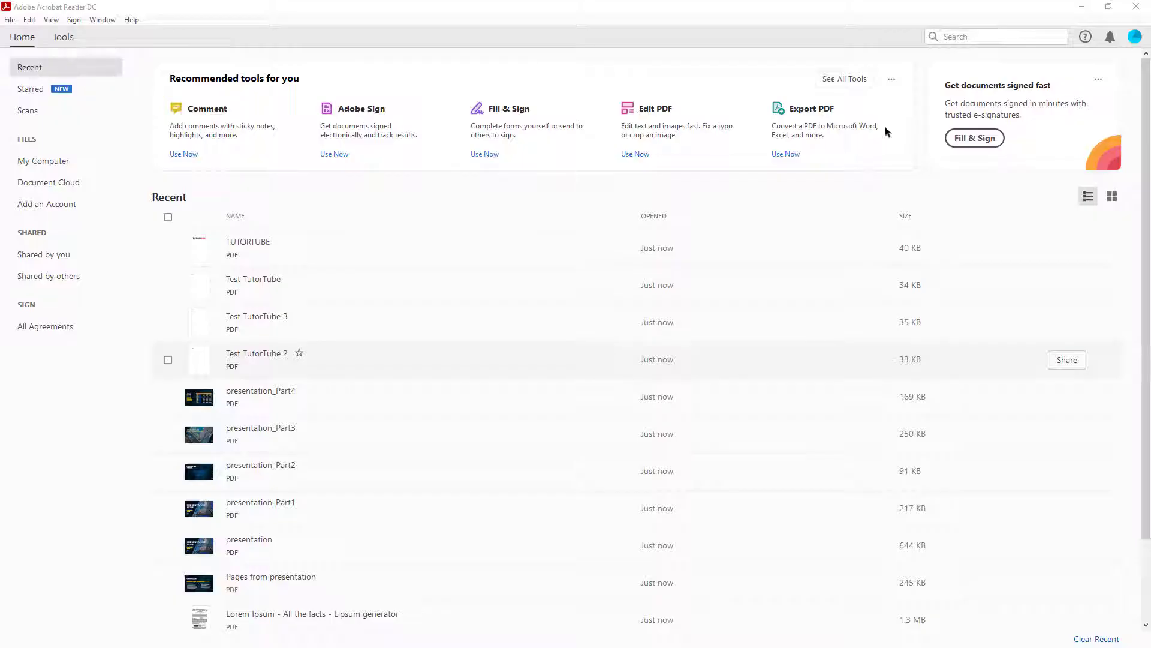
Open all twelve PDFs from the PDFs folder via File > Open, ending on TUTORTUBE.pdf.
scroll(down, 3)
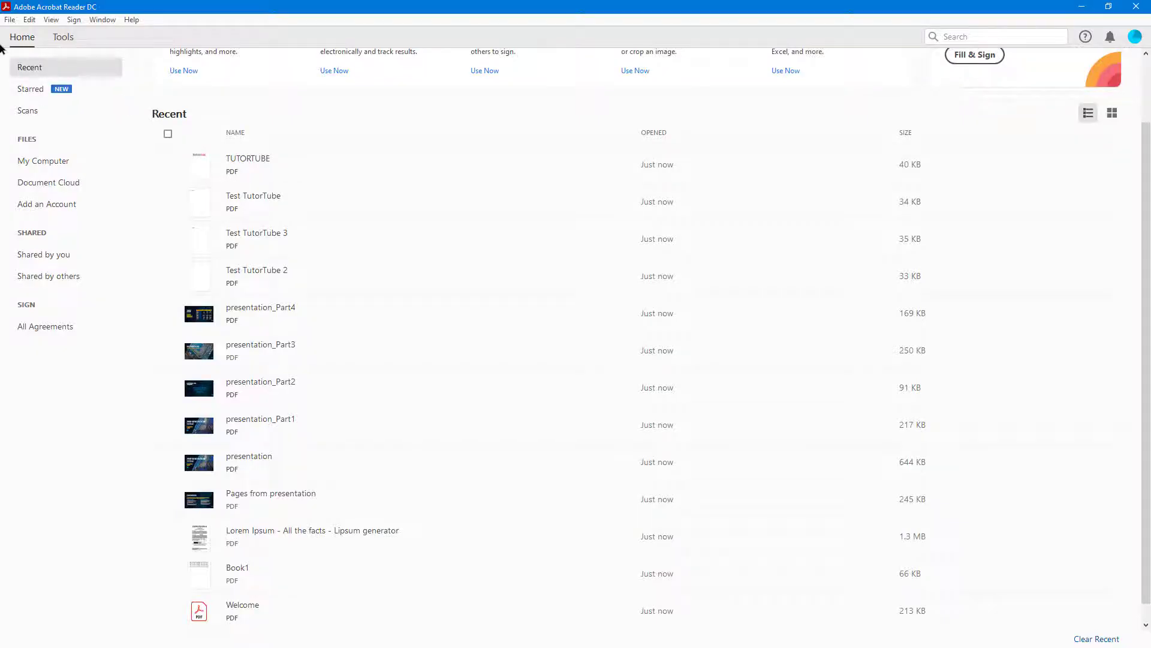
click(7, 19)
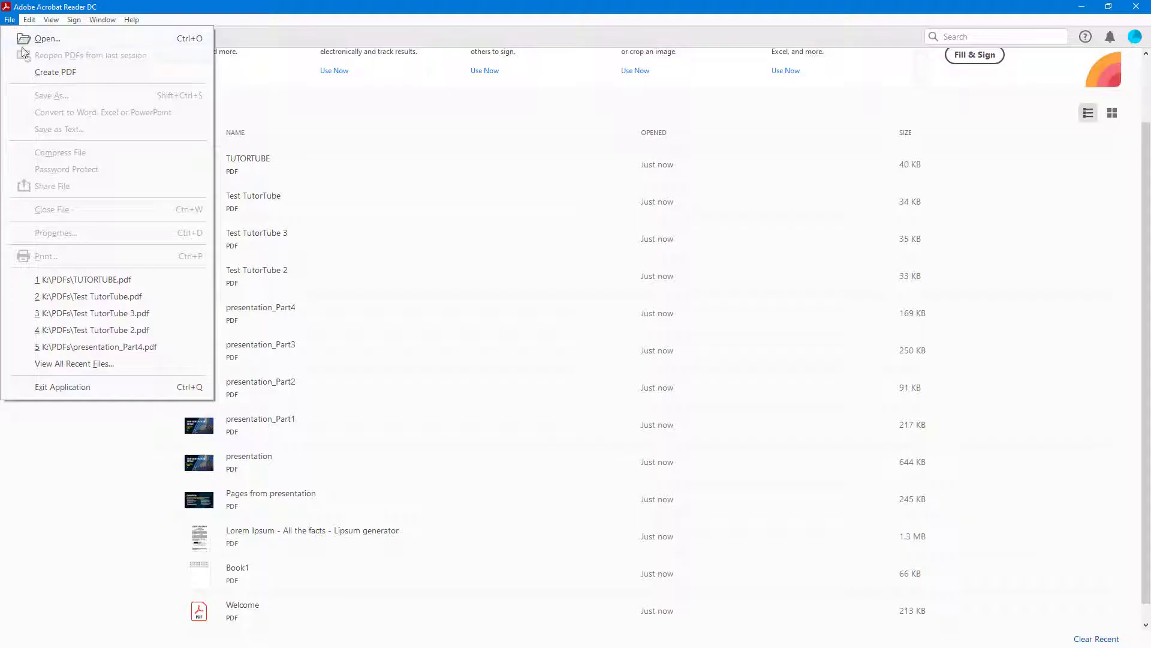
click(48, 38)
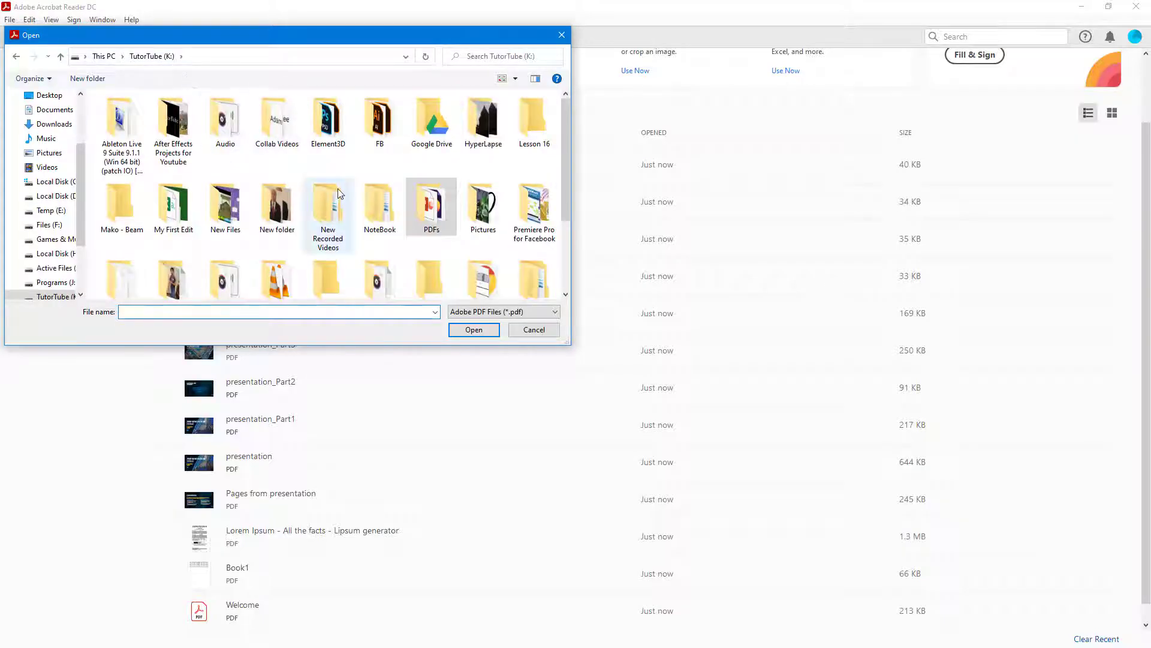
click(432, 206)
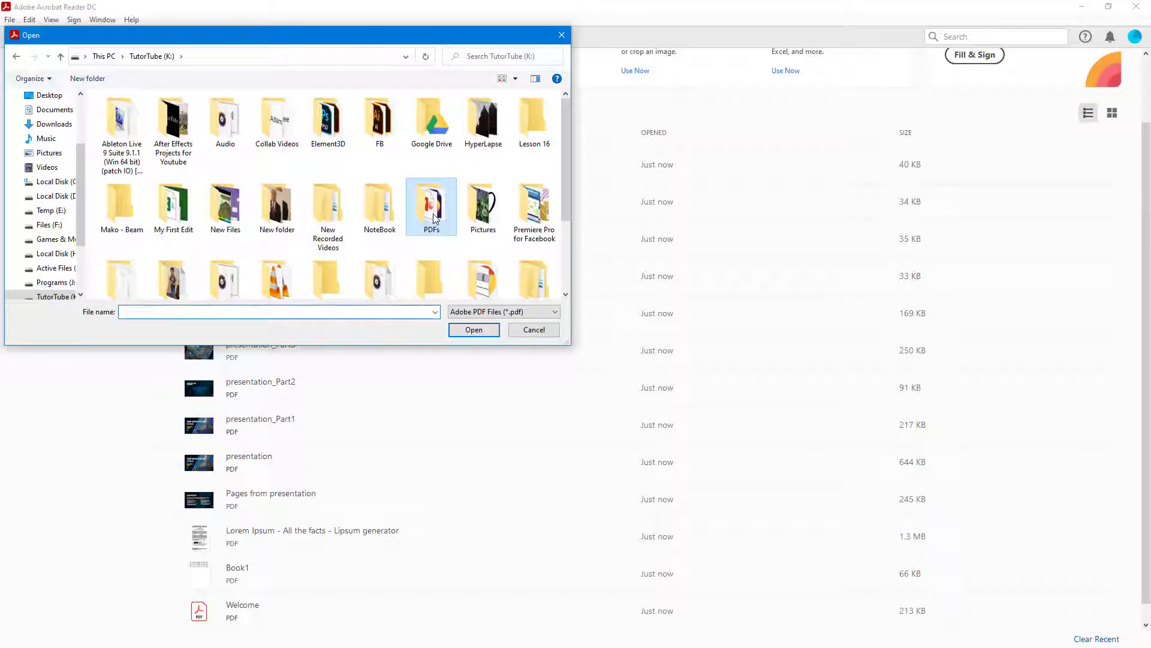
double_click(432, 206)
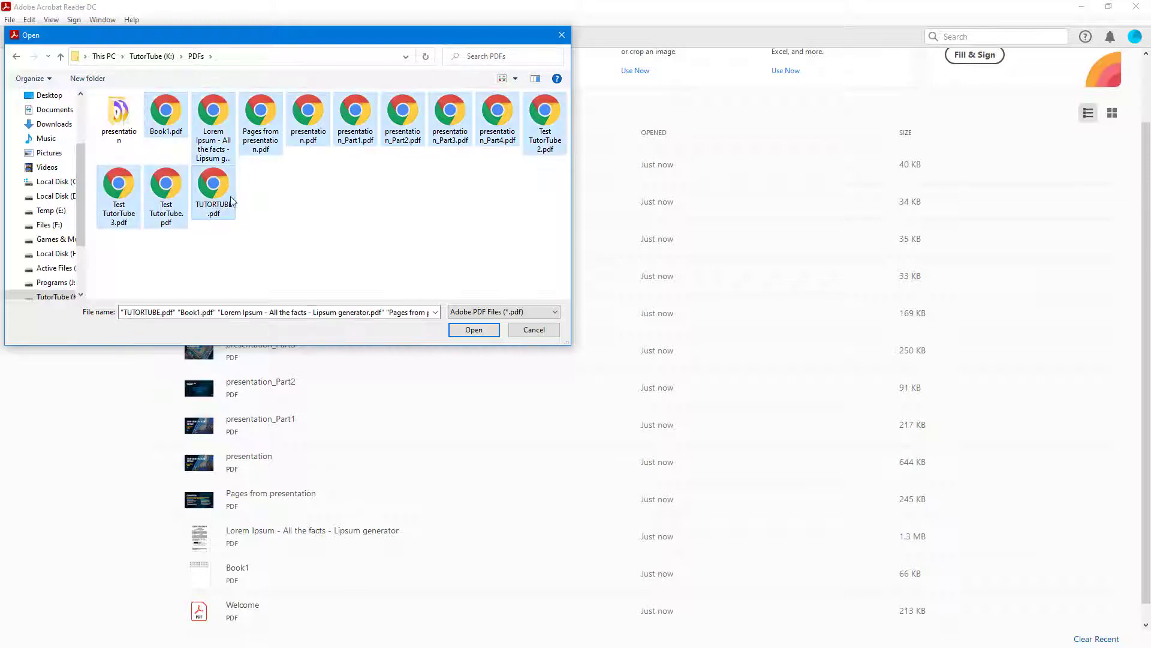
click(474, 329)
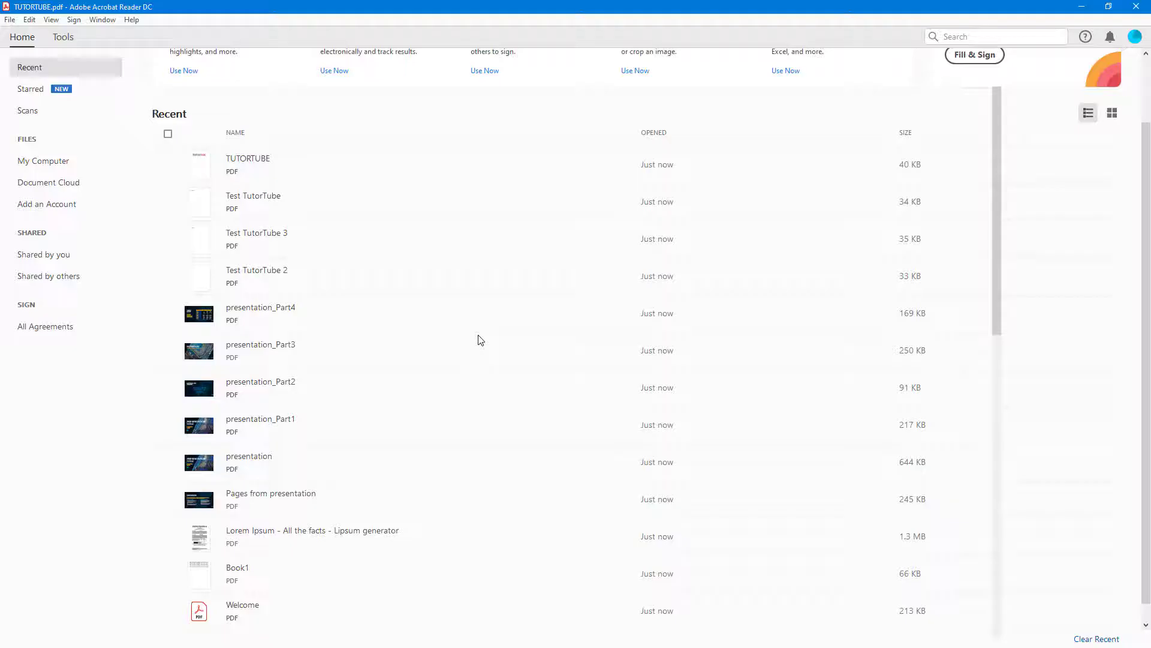
Browse the Book1, presentation and Test TutorTube 3 tabs, returning to Book1's test-data table.
double_click(247, 158)
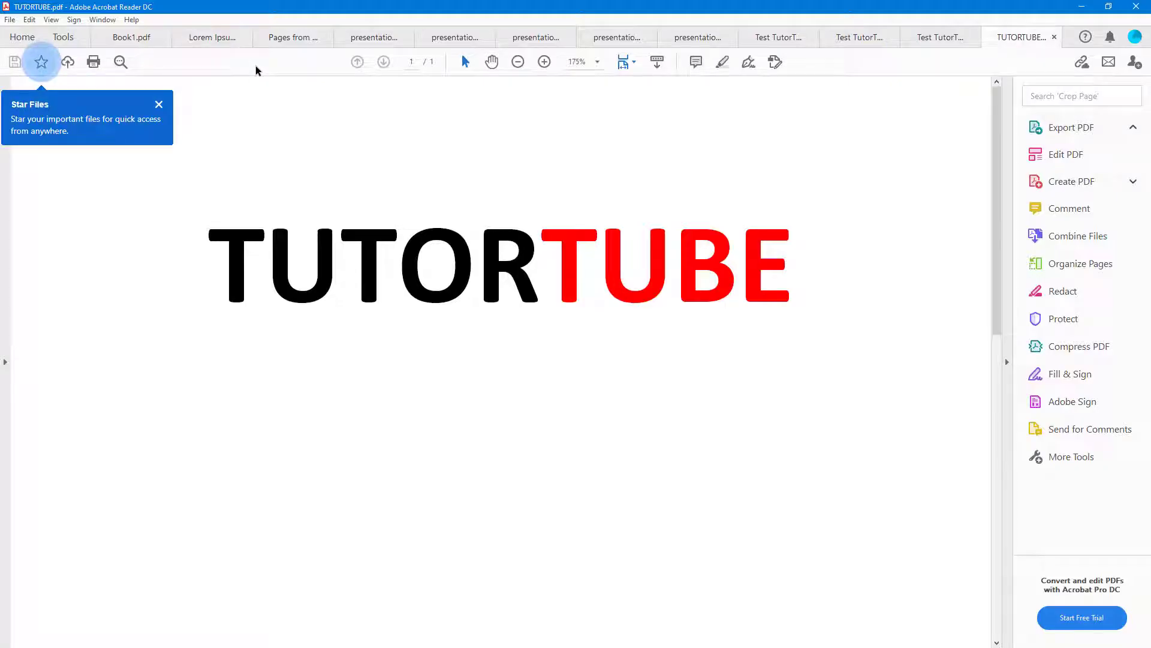
click(127, 38)
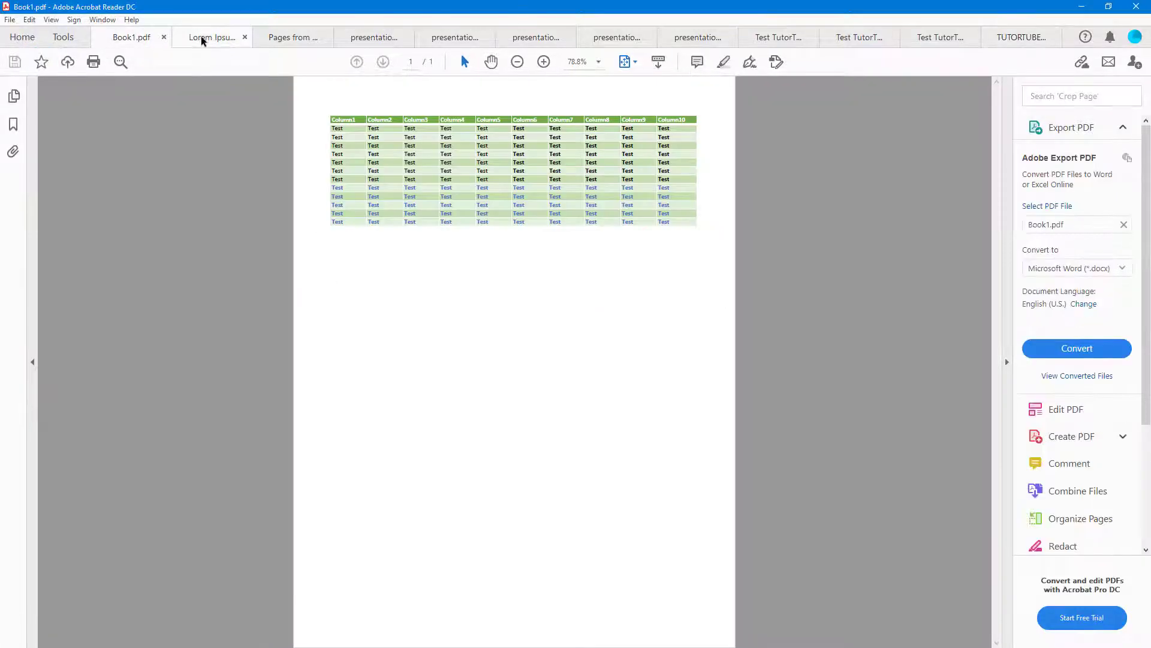
click(373, 37)
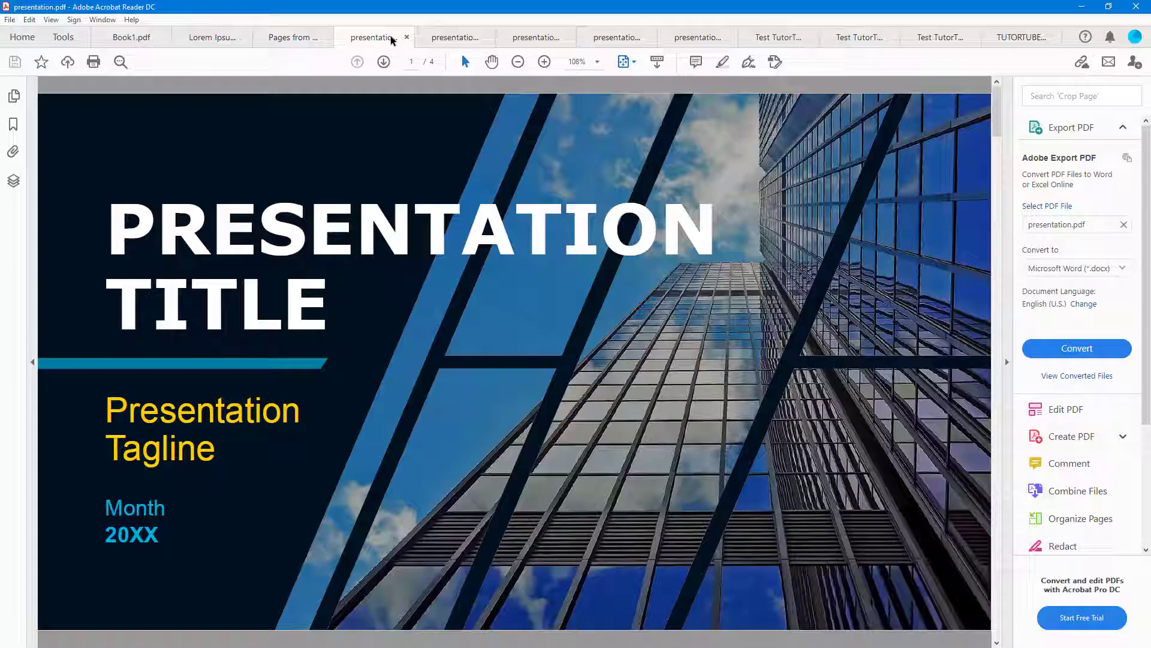
click(697, 37)
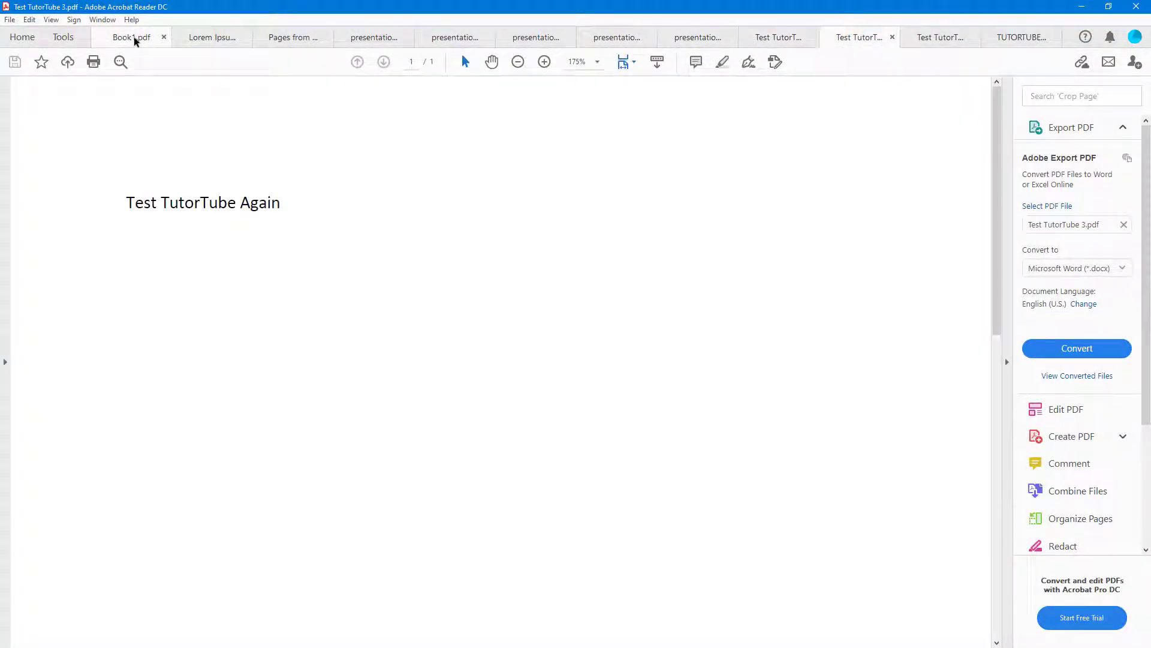
click(127, 37)
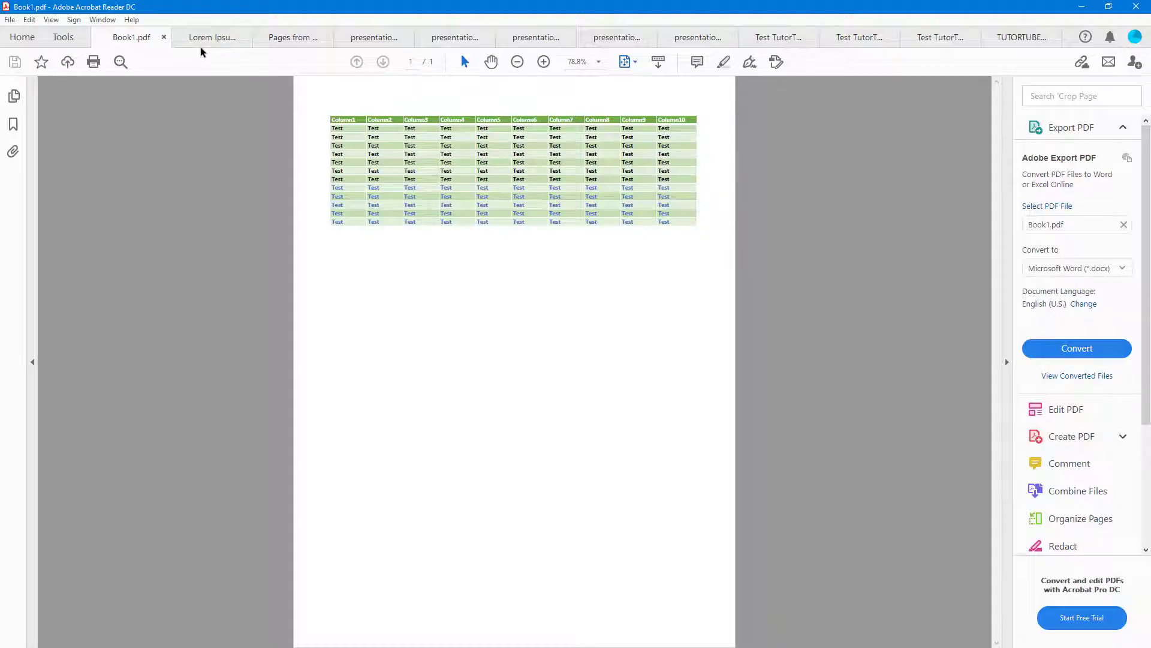
Show the Lorem Ipsum generator document's second page of text.
click(212, 38)
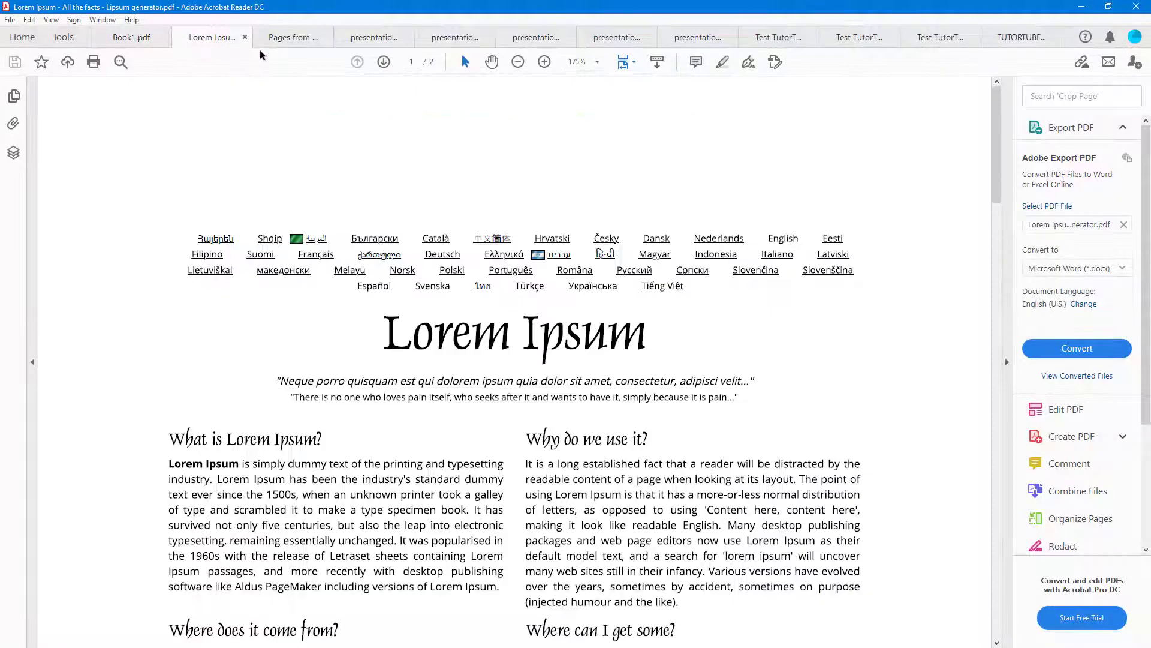
mouse_move(1000, 112)
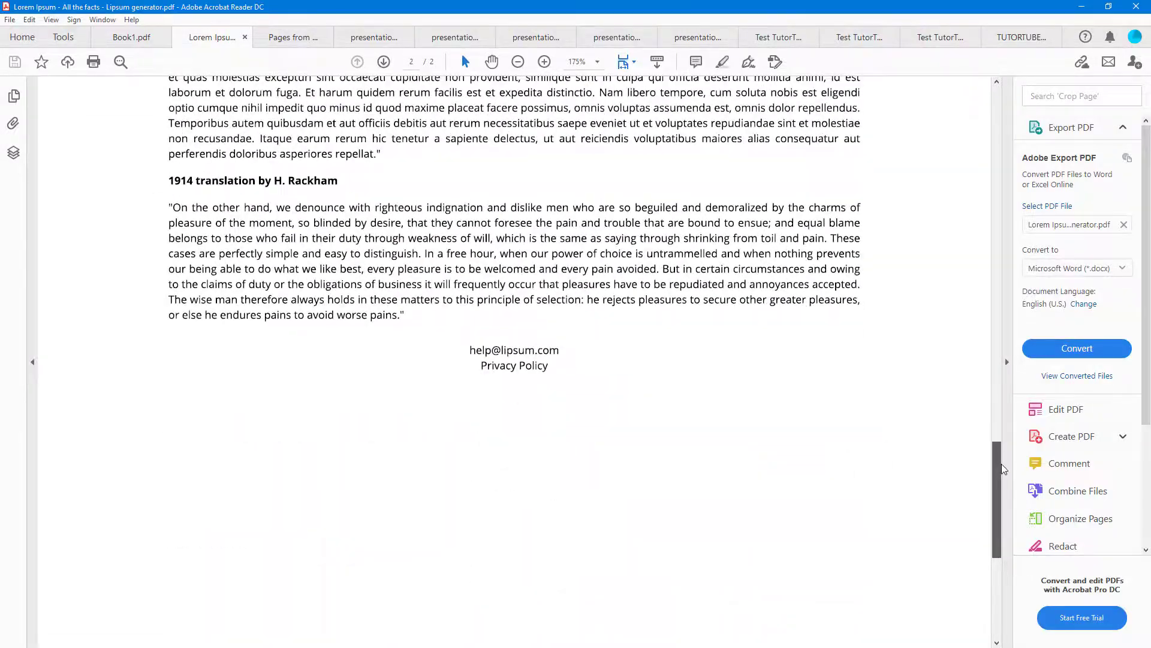
scroll(up, 3)
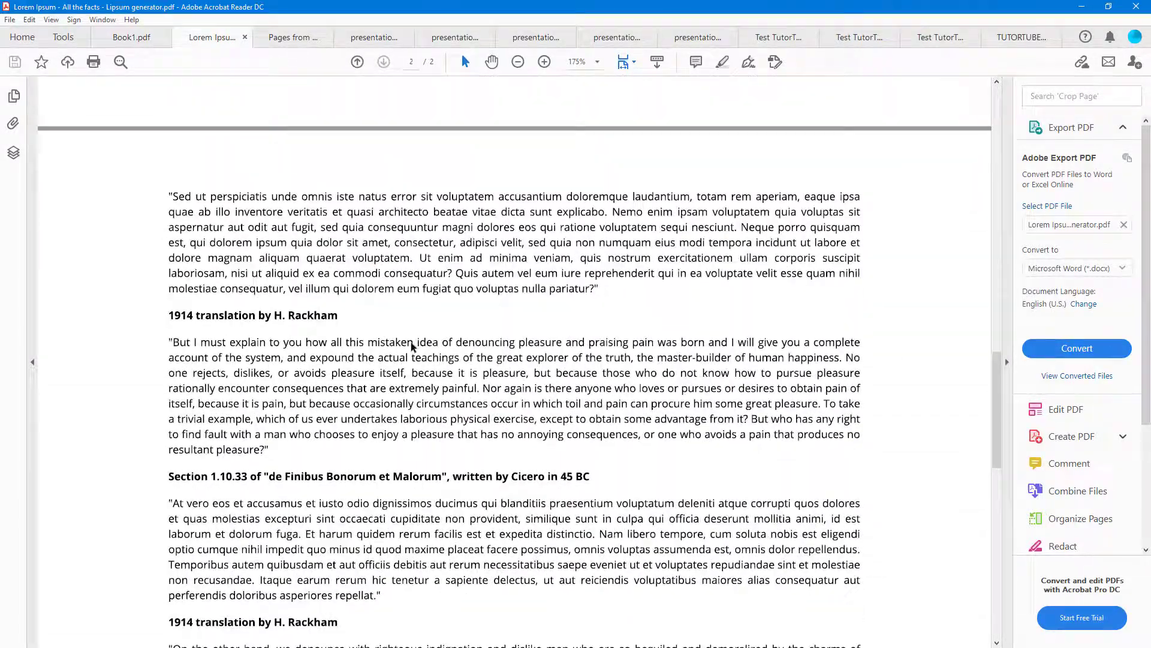
mouse_move(598, 428)
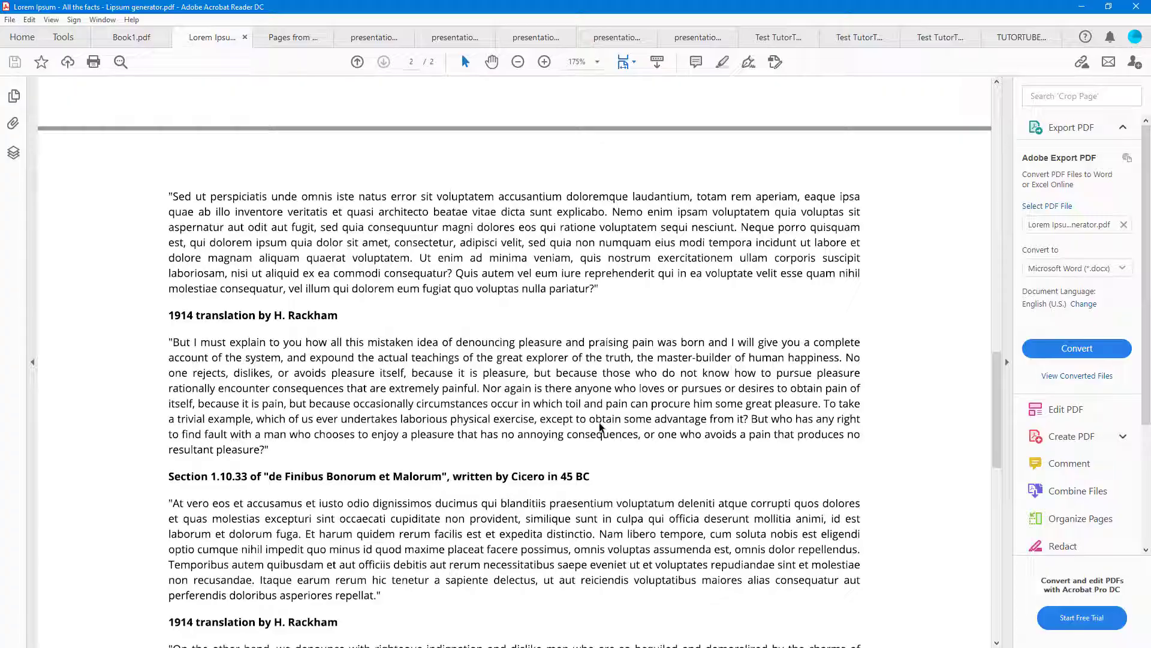
mouse_move(444, 363)
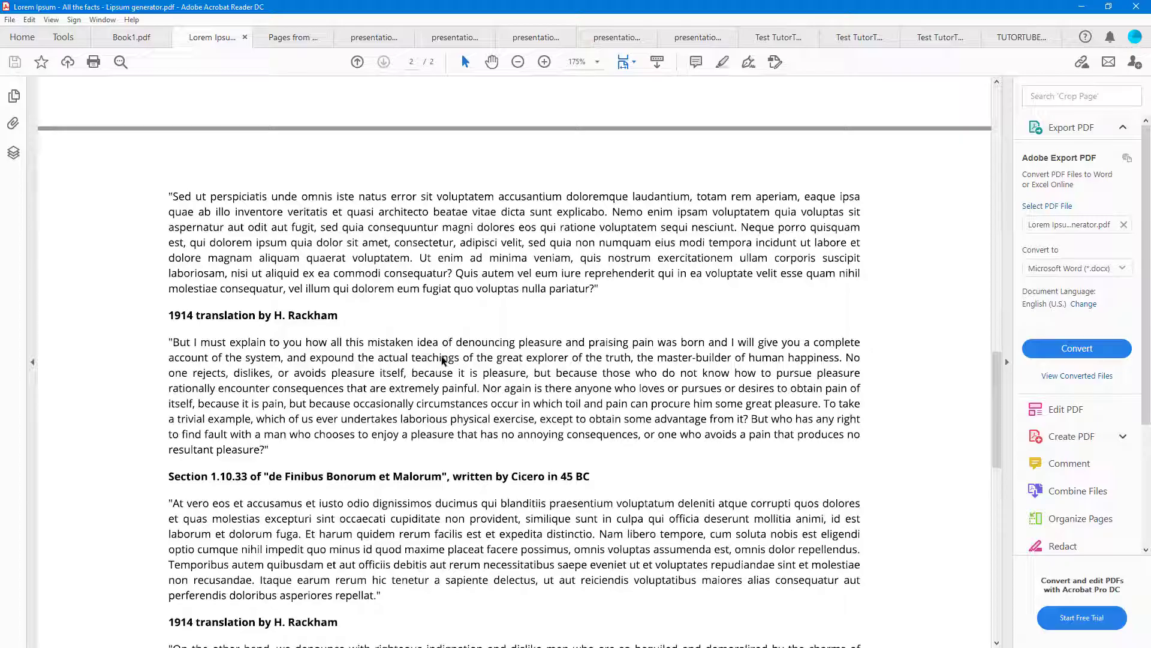
mouse_move(467, 65)
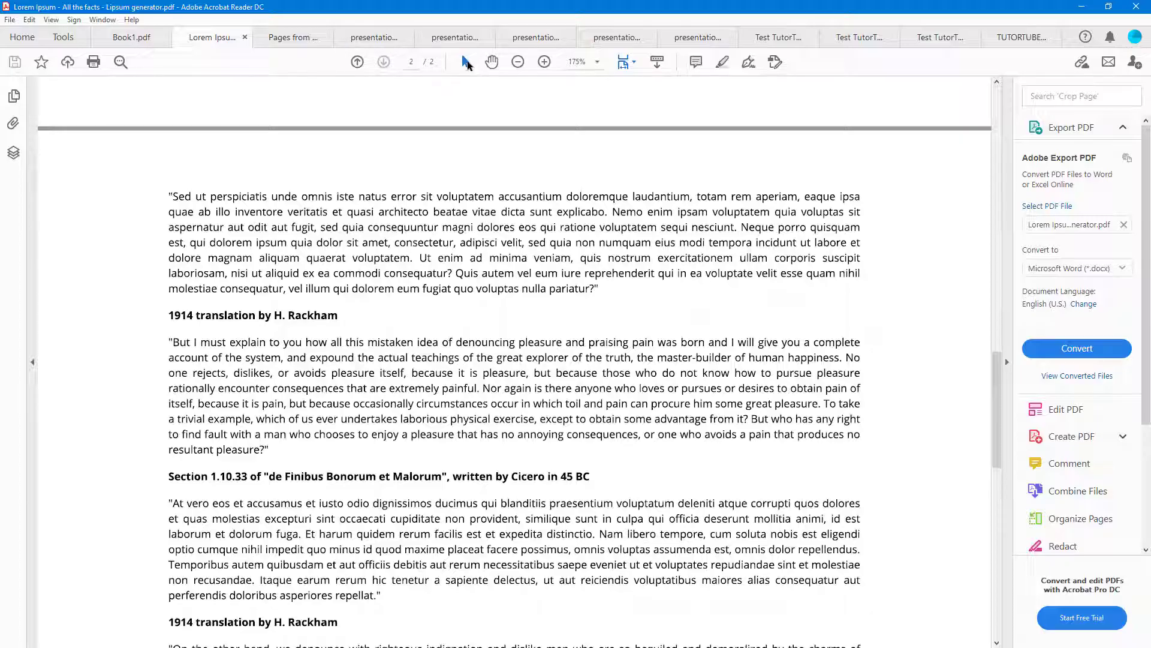
mouse_move(465, 62)
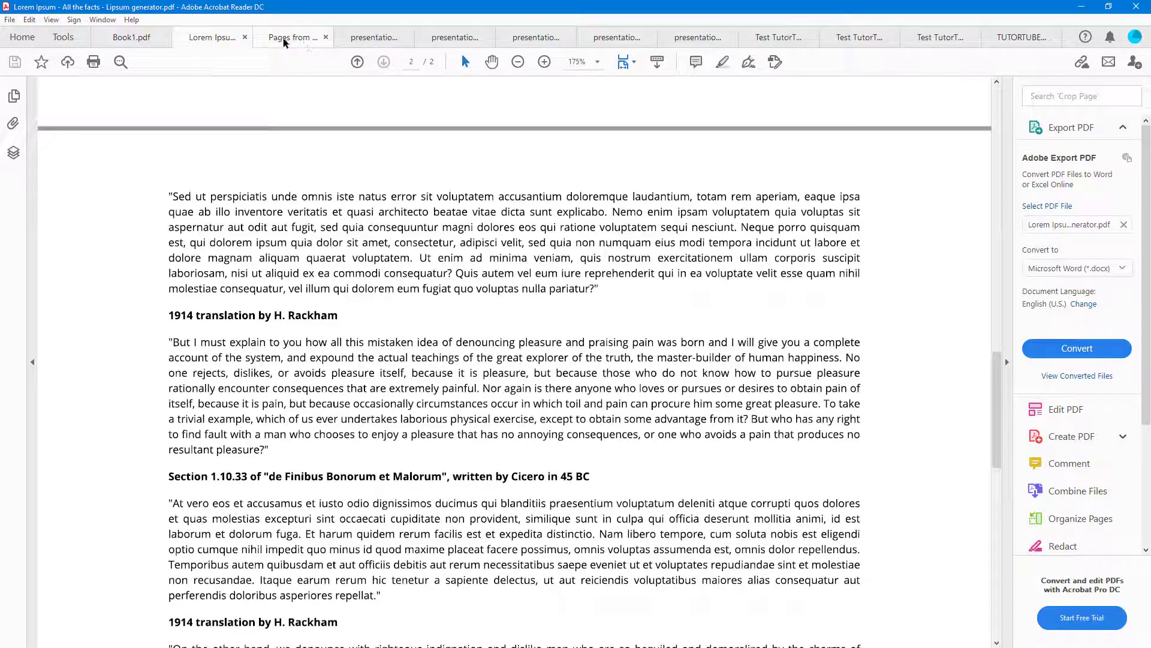
Page forward and back through the Pages from presentation slides and select tagline text.
click(292, 37)
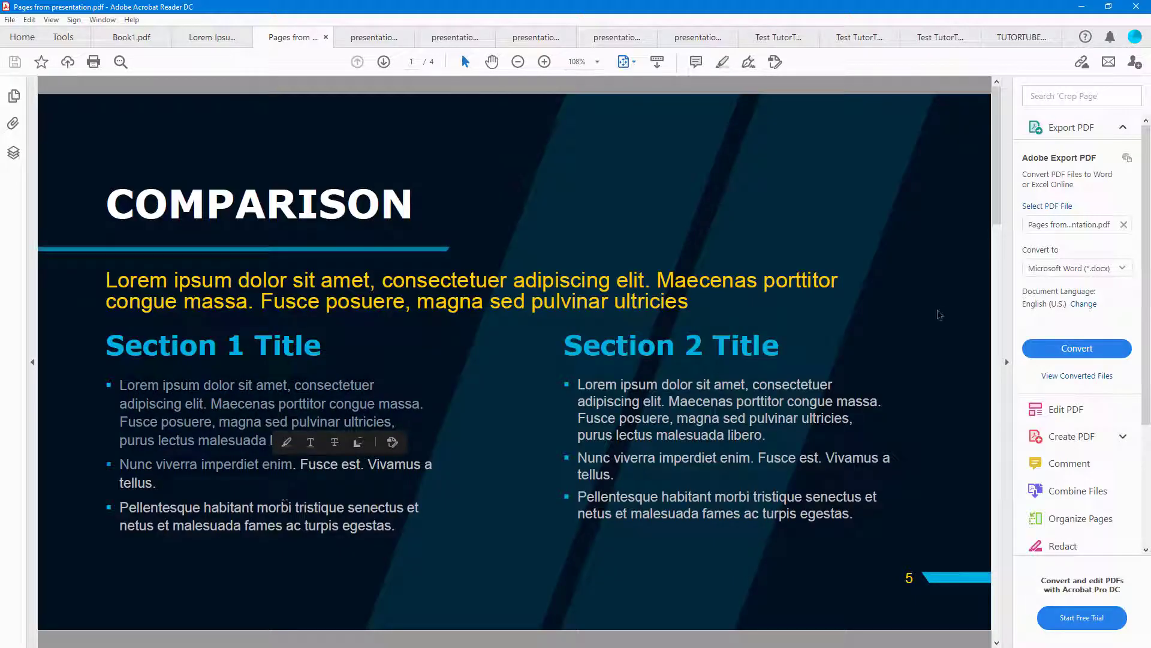
click(384, 62)
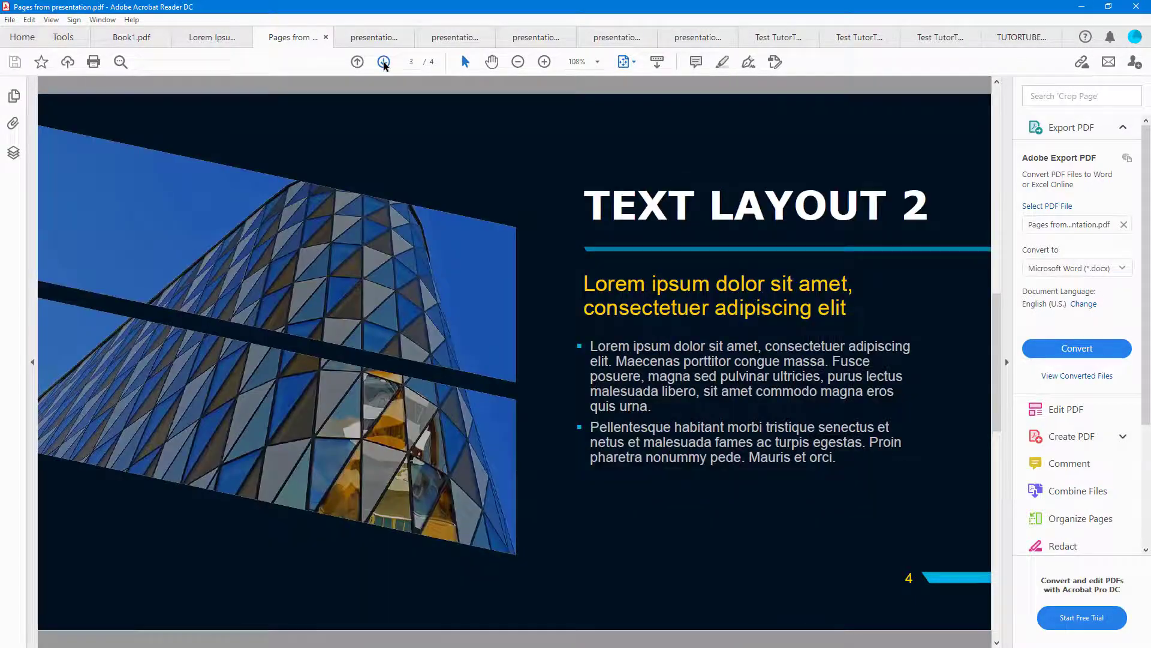
click(384, 61)
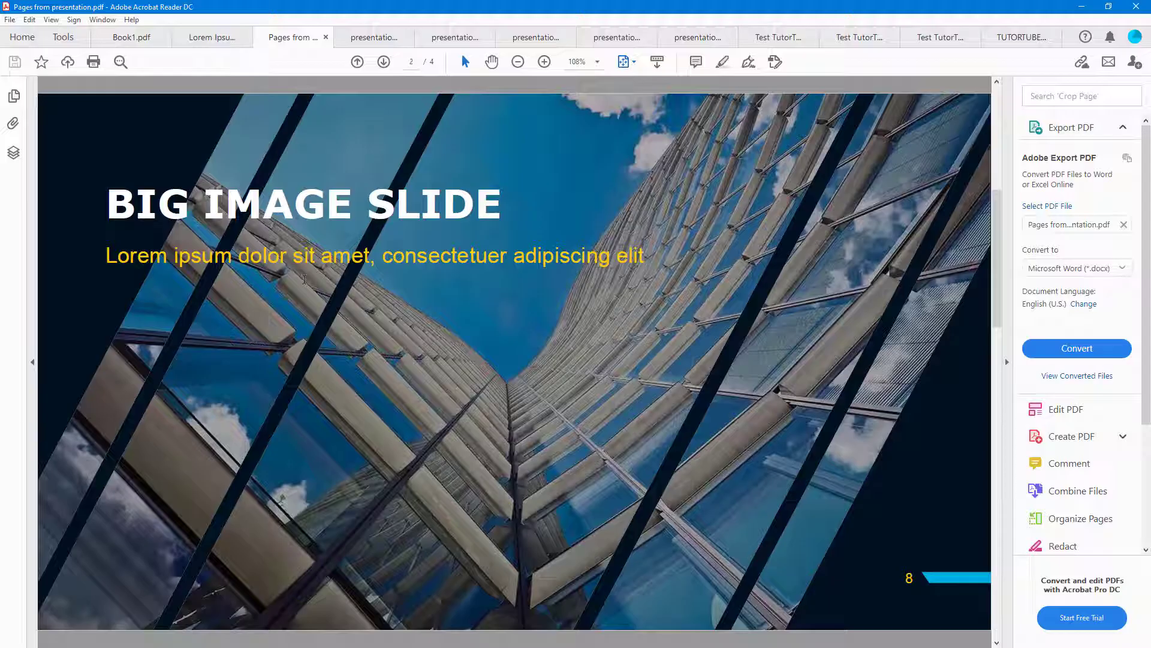
right_click(451, 263)
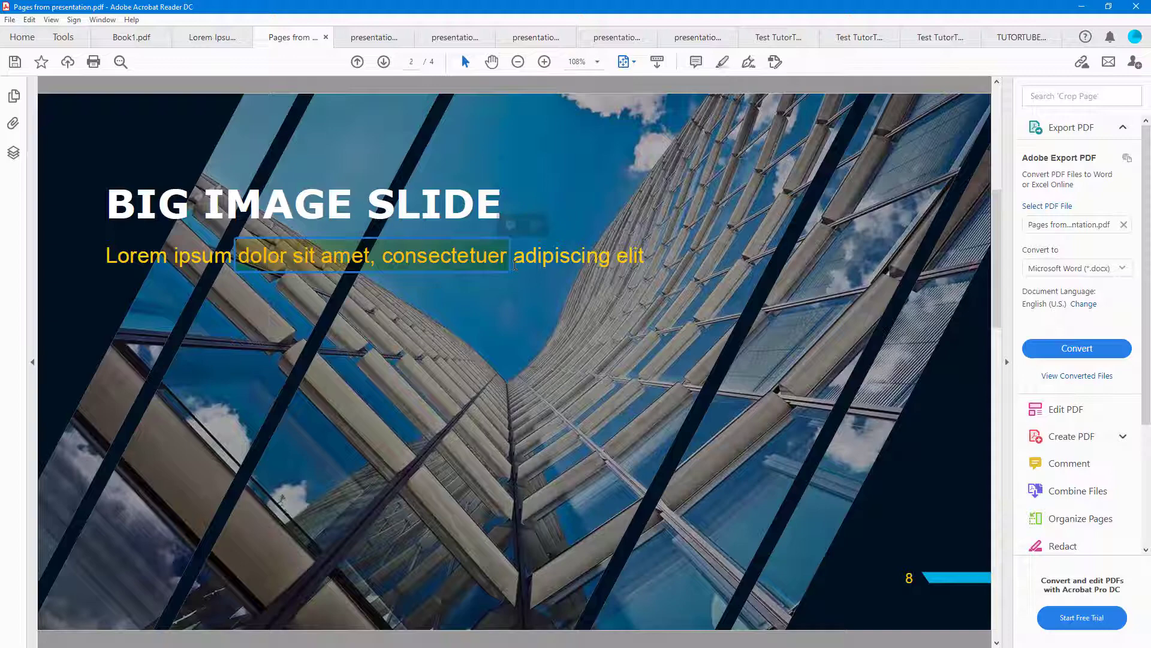
Show the presentation document's third slide, Text Layout 1, with the Hand tool.
click(374, 37)
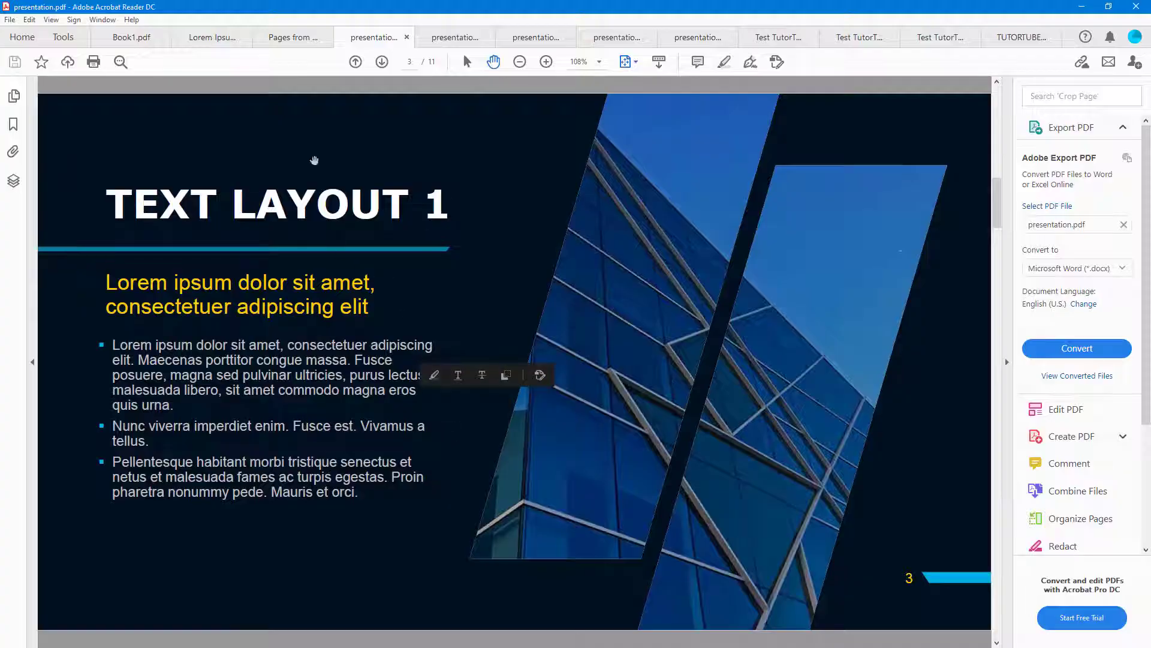
Revisit Lorem Ipsum and presentation_Part2, ending on Test TutorTube 3's 'Test TutorTube Again' line.
click(211, 37)
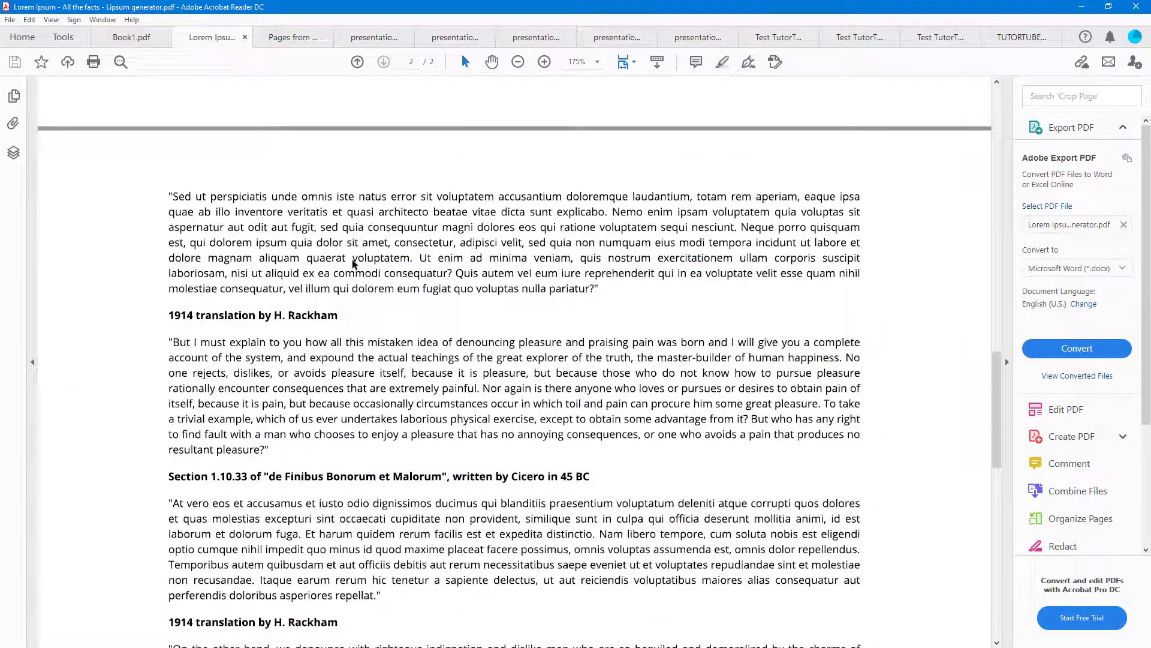
scroll(down, 3)
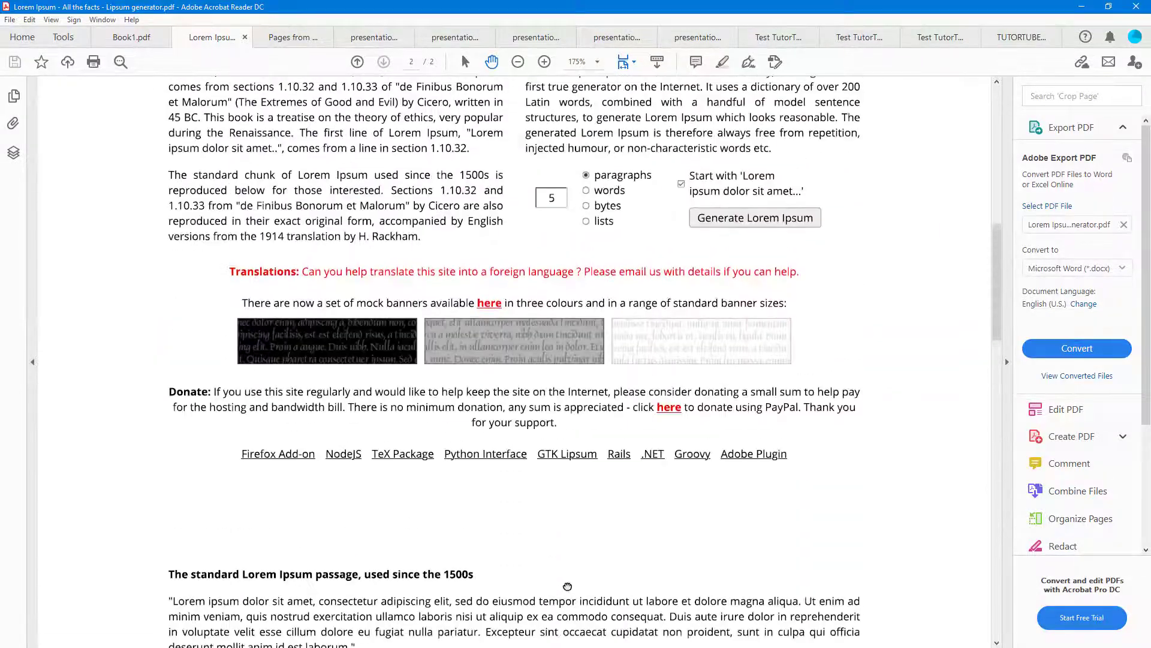
click(126, 36)
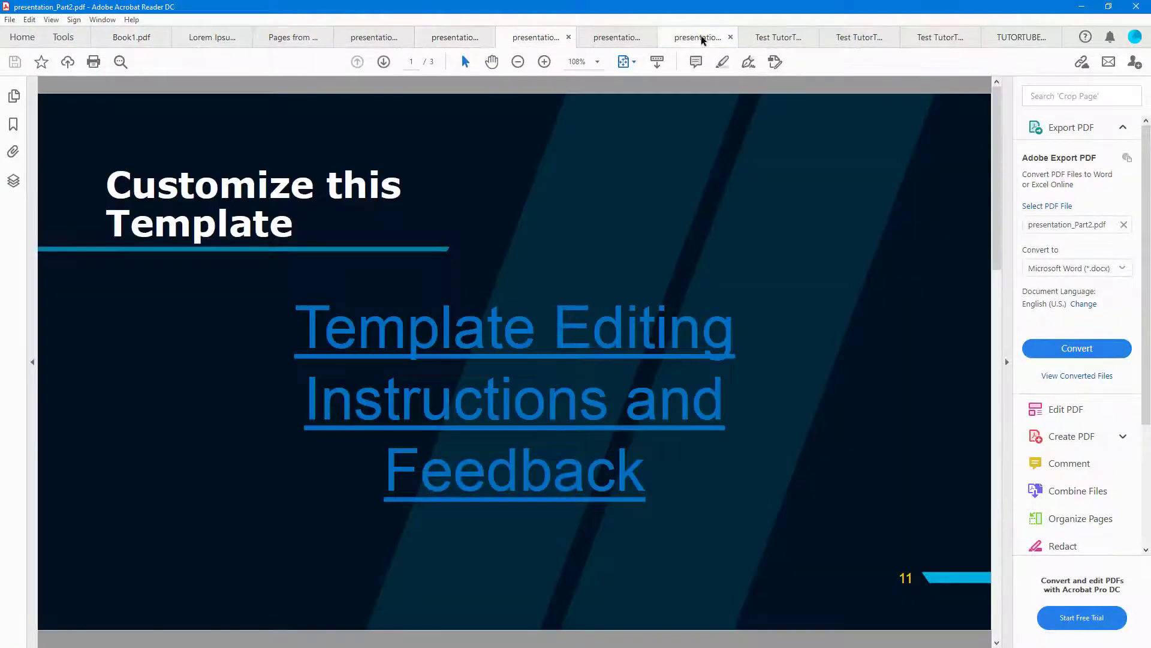
click(859, 37)
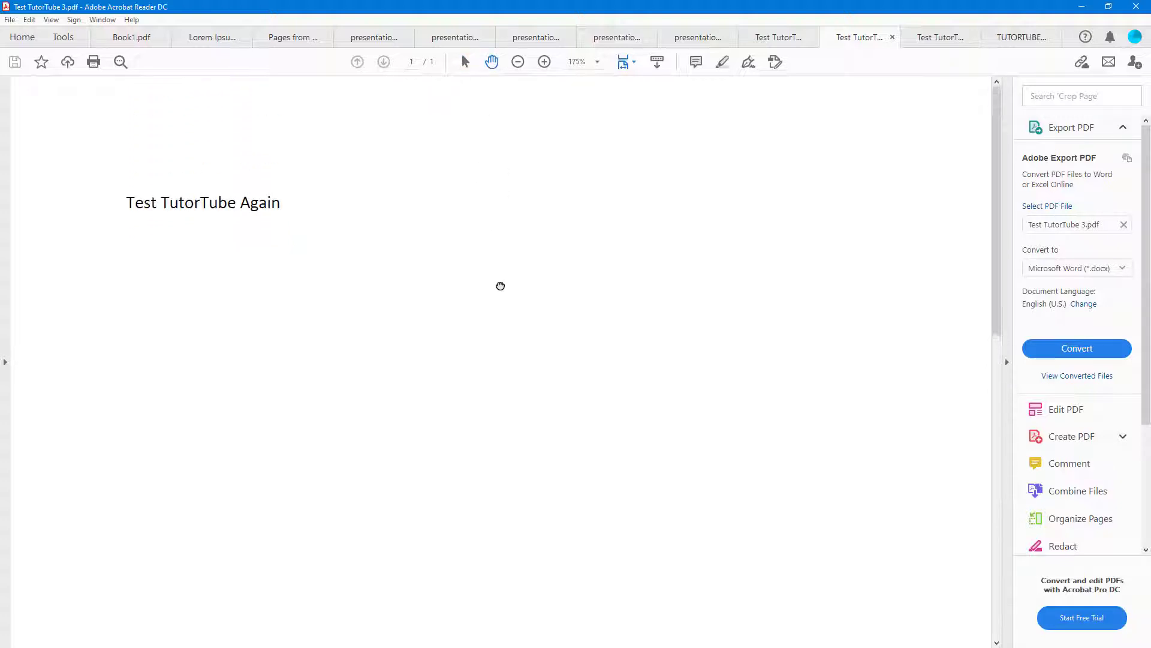
mouse_move(479, 276)
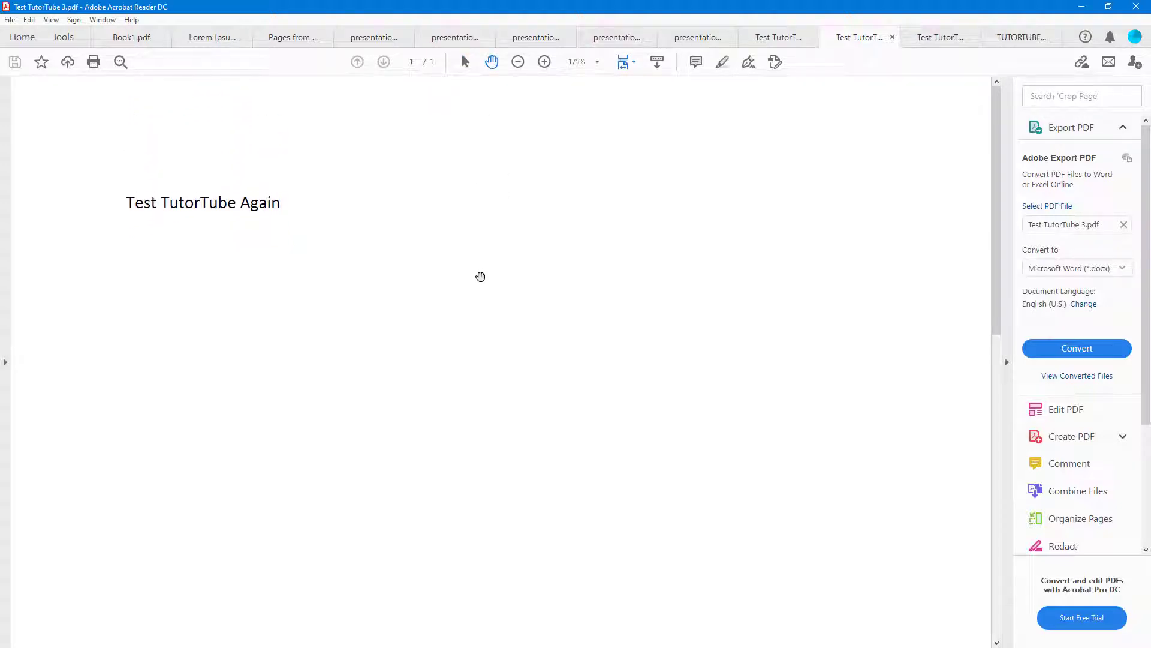
mouse_move(480, 273)
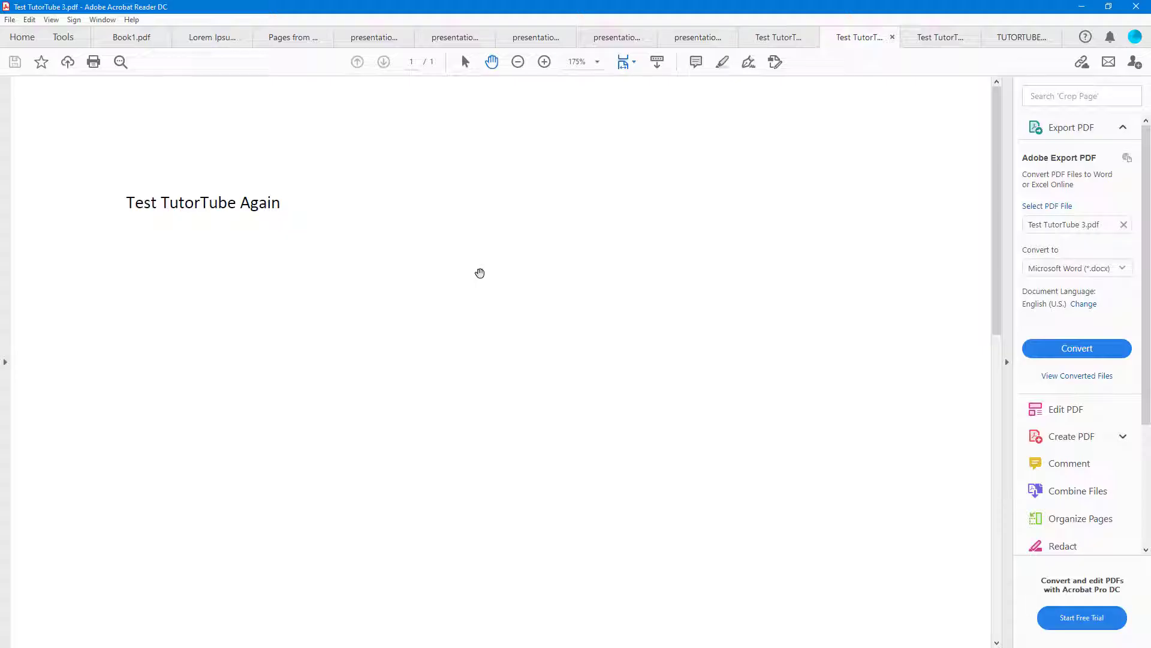